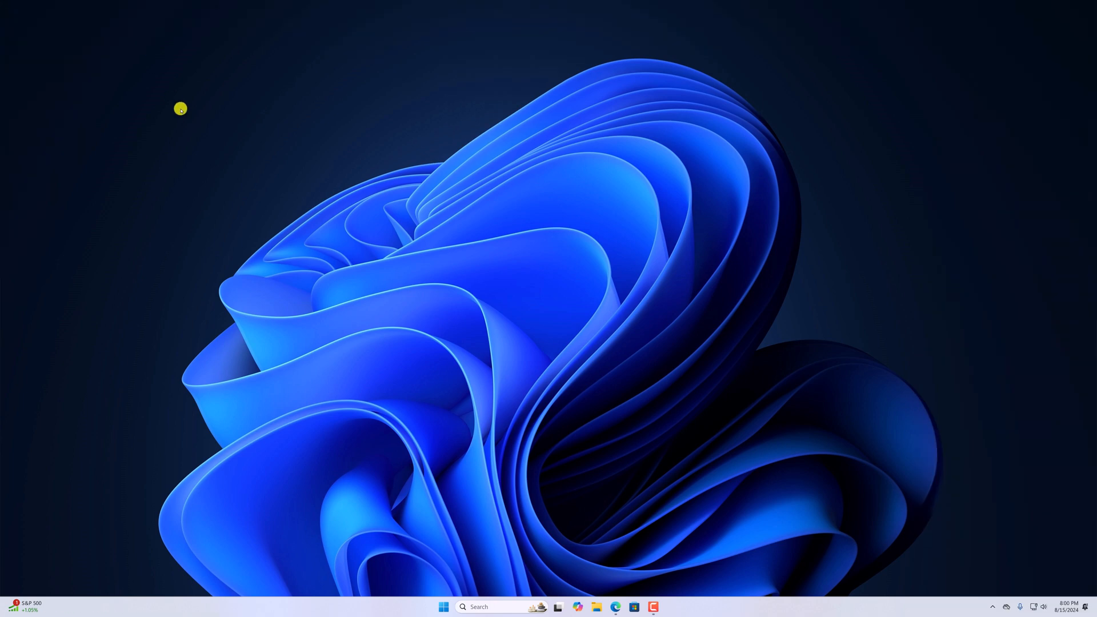
Bring up Bing search results for 'internet download manager' in Microsoft Edge.
click(577, 606)
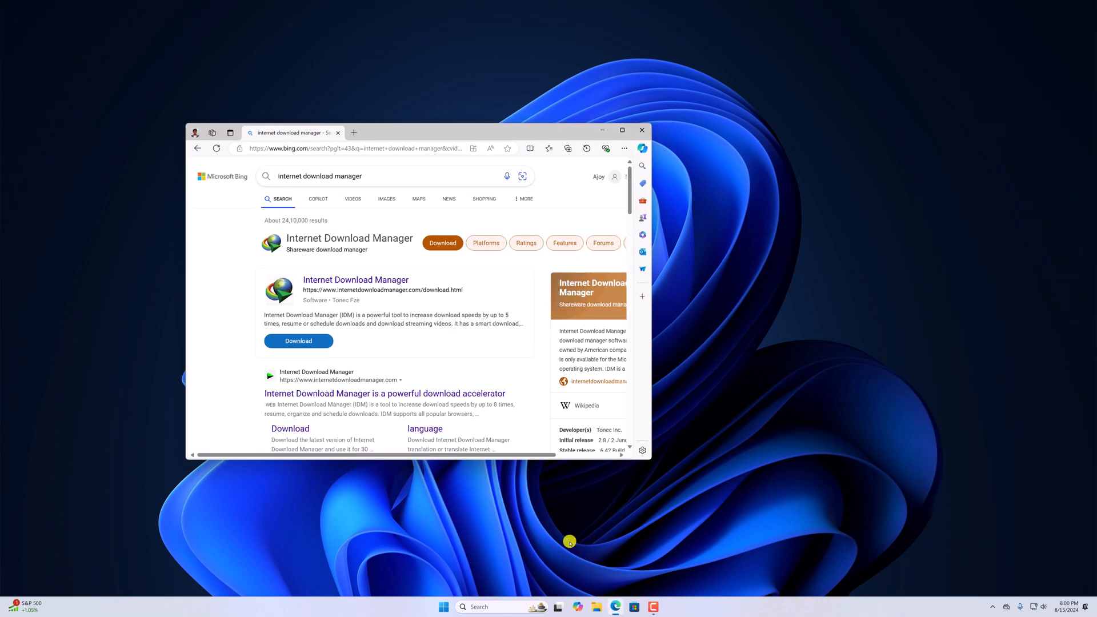
Download the installer idman642build19.exe from the official internetdownloadmanager.com site.
click(622, 131)
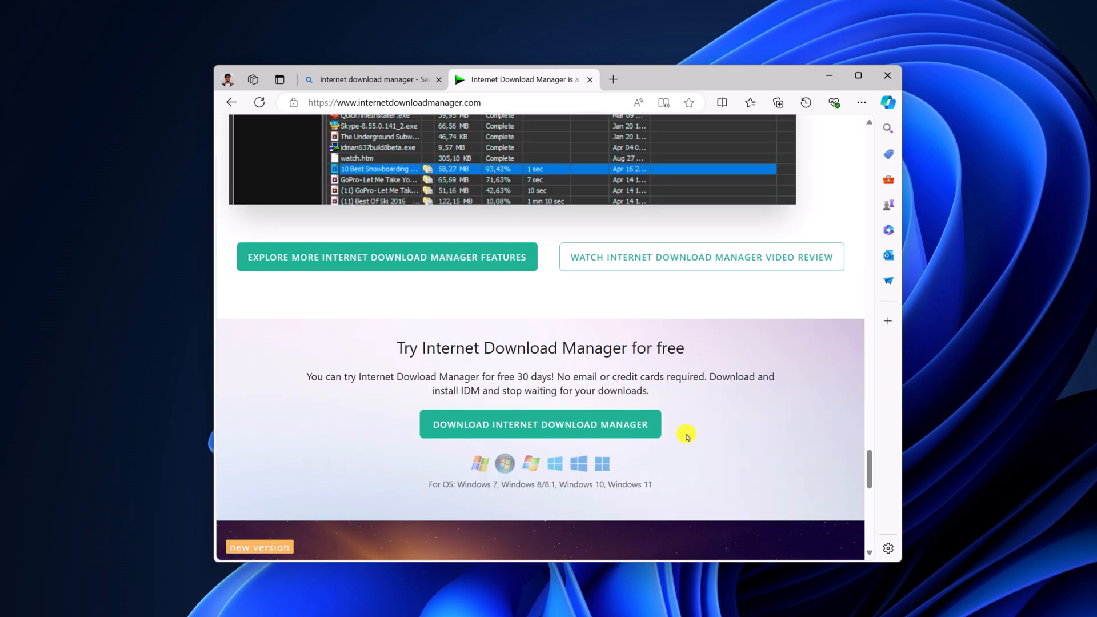
click(539, 424)
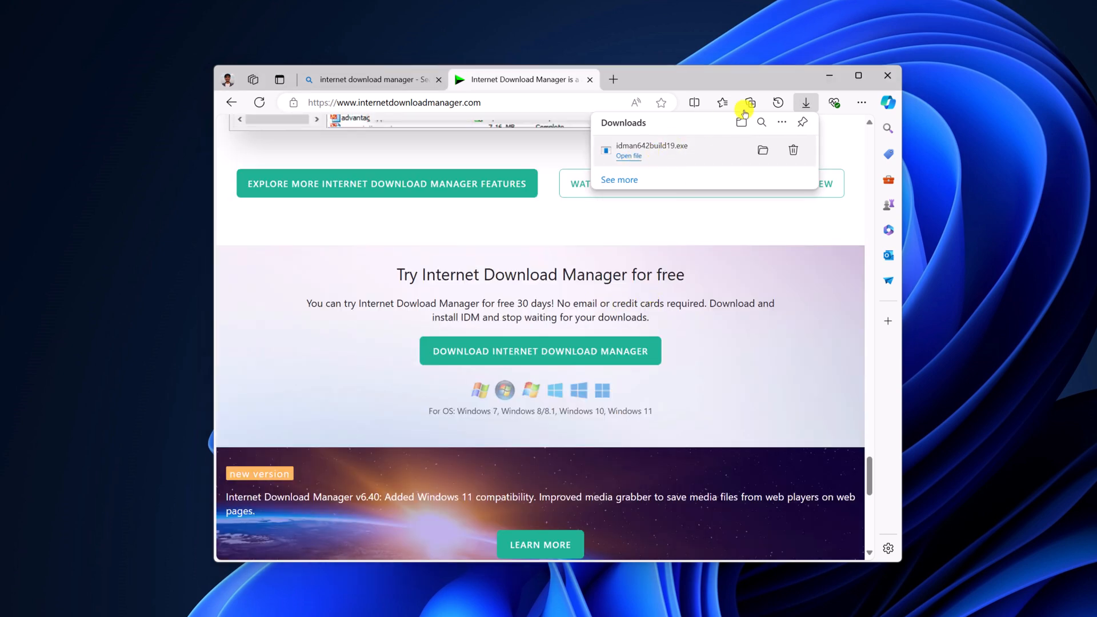
Run the downloaded installer and advance the wizard past its welcome page to the license agreement.
click(628, 155)
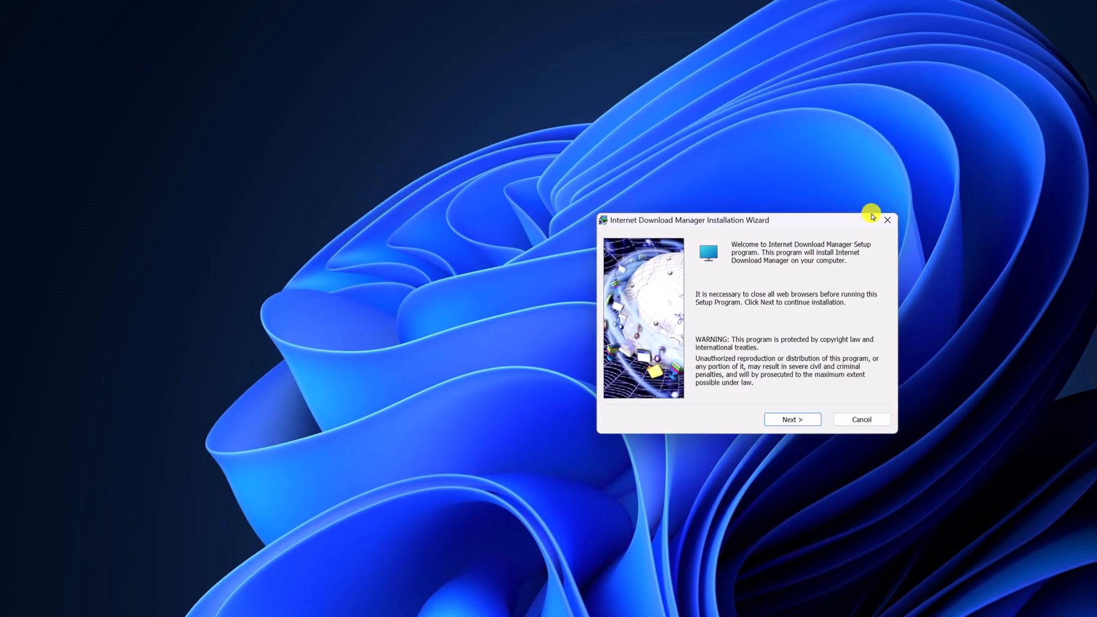
drag(699, 219, 455, 203)
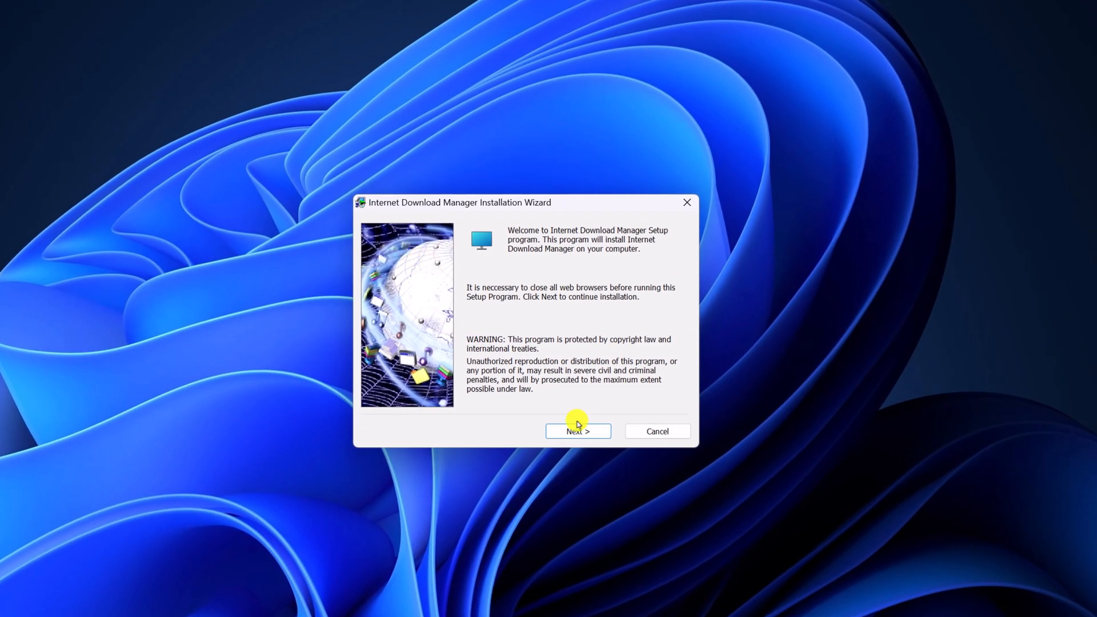
click(577, 431)
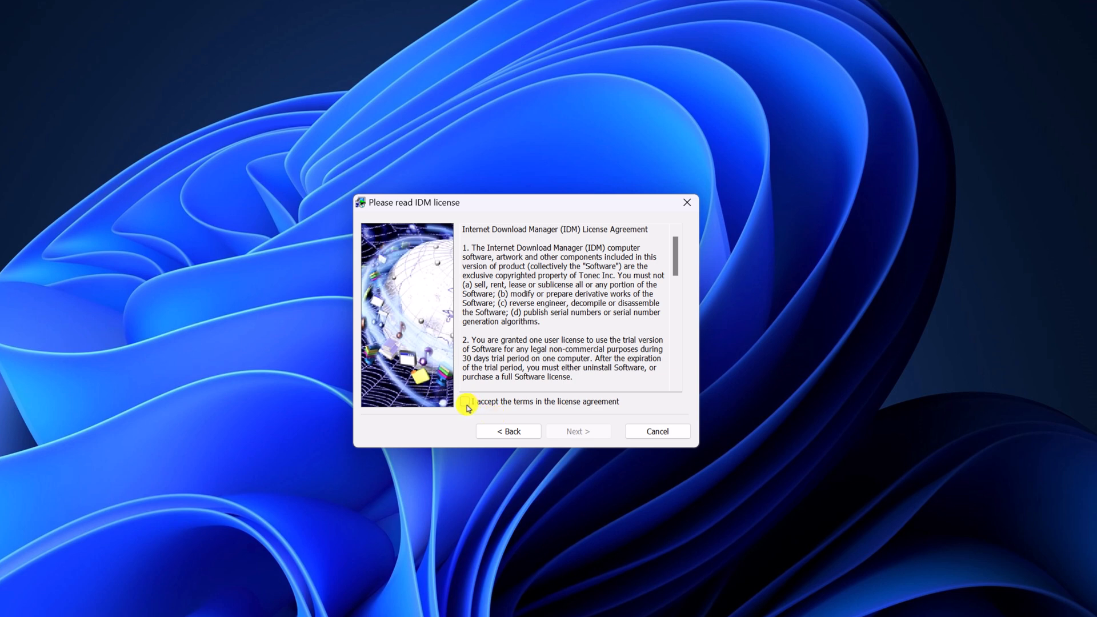
Accept the license, keep the default folder without a desktop icon, and reach the ready-to-install page.
click(465, 401)
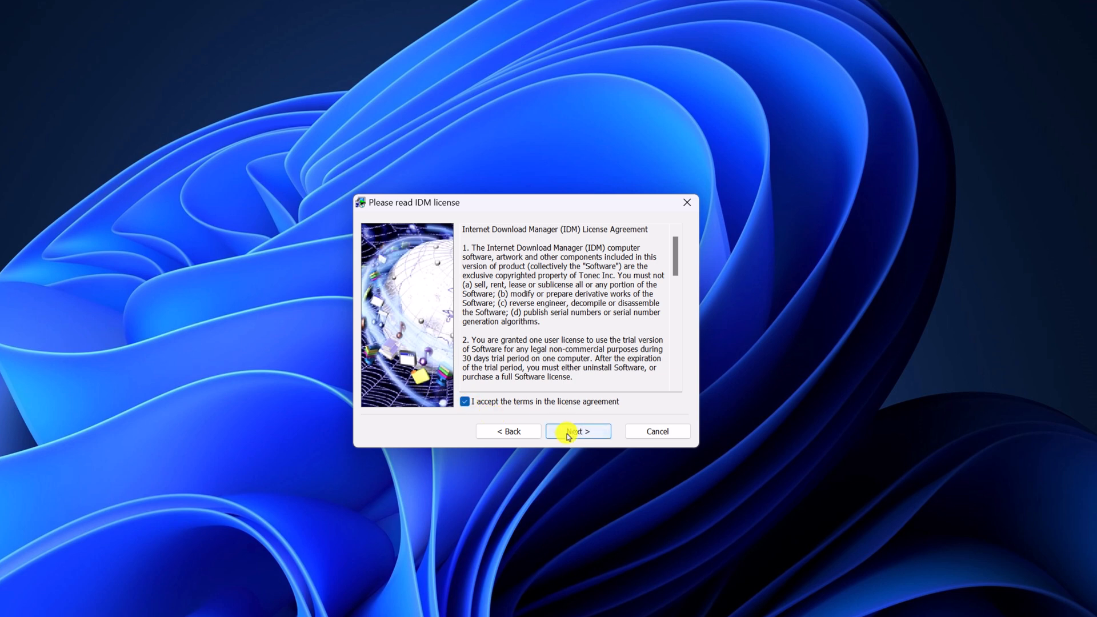
click(576, 431)
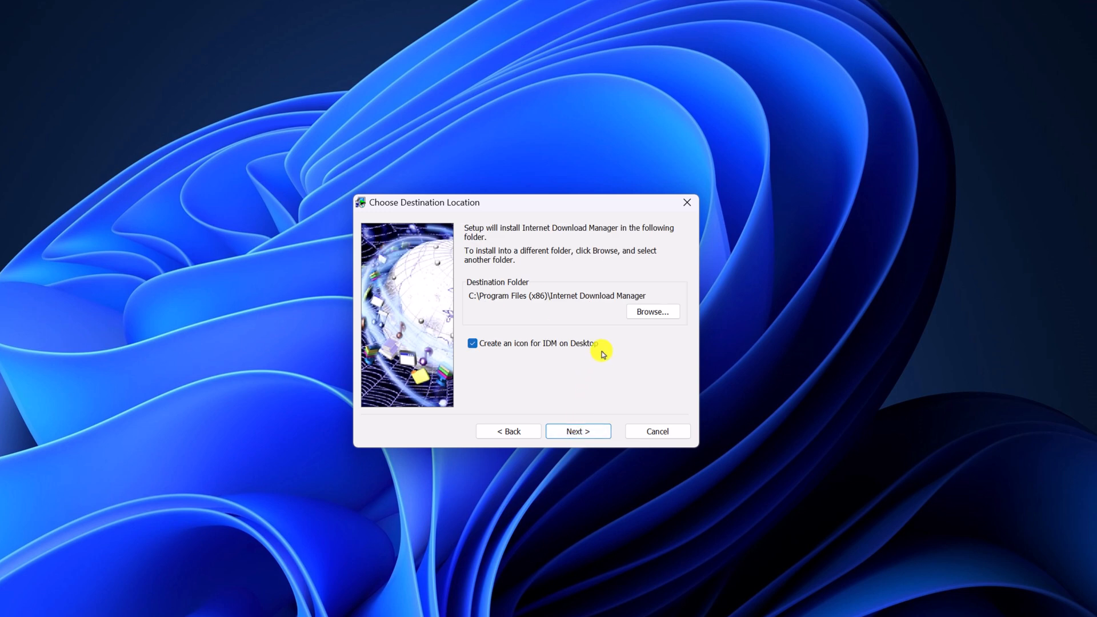
click(472, 343)
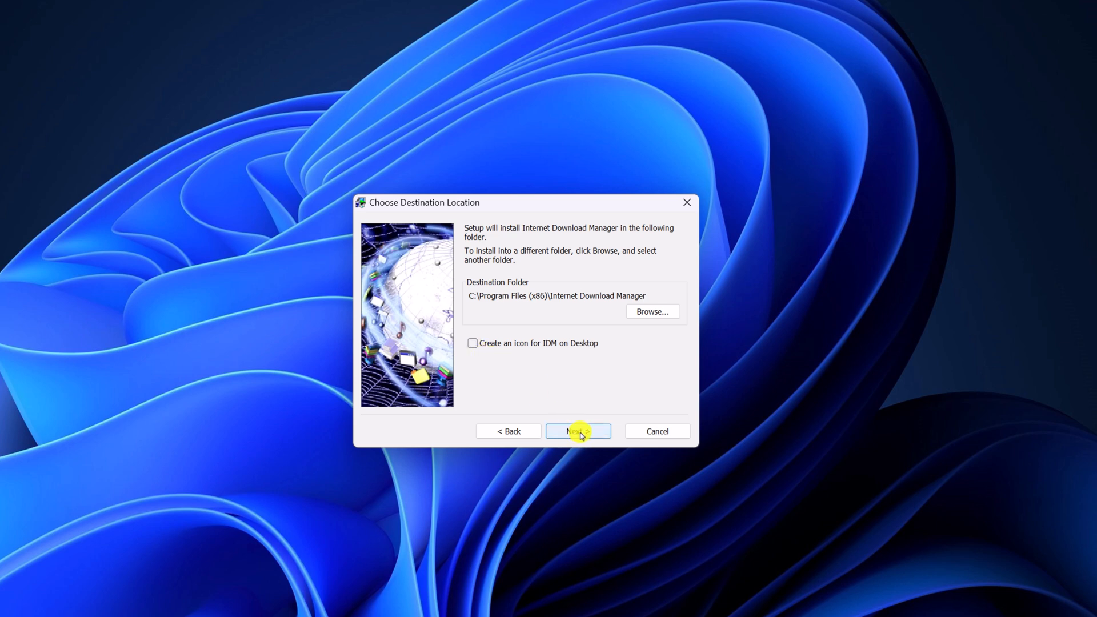
click(576, 430)
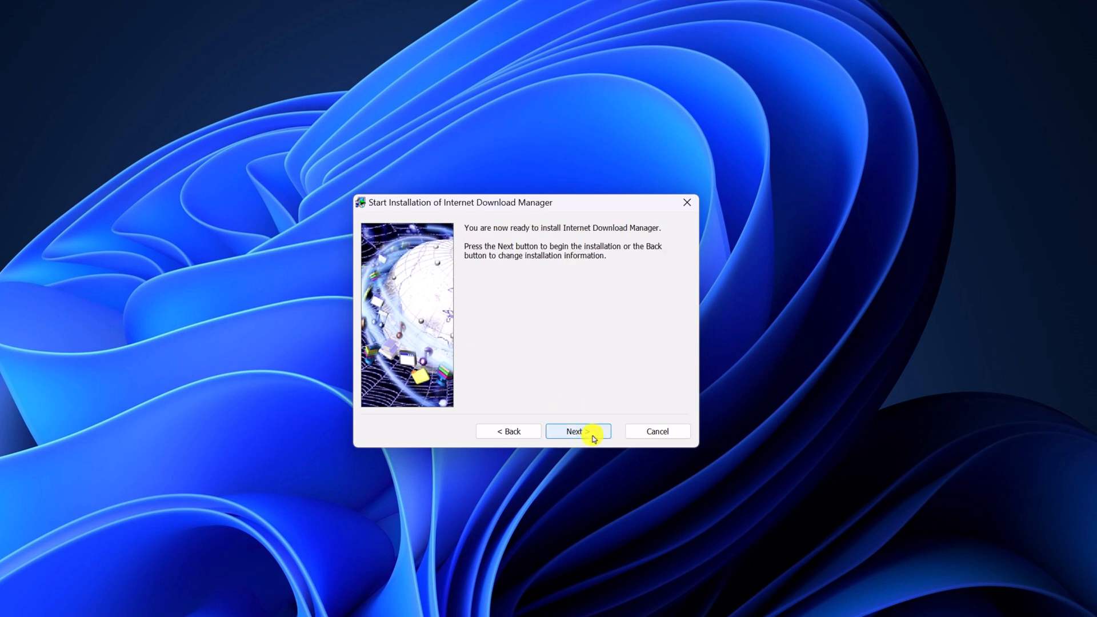
Install Internet Download Manager and close the finished setup wizard.
click(573, 431)
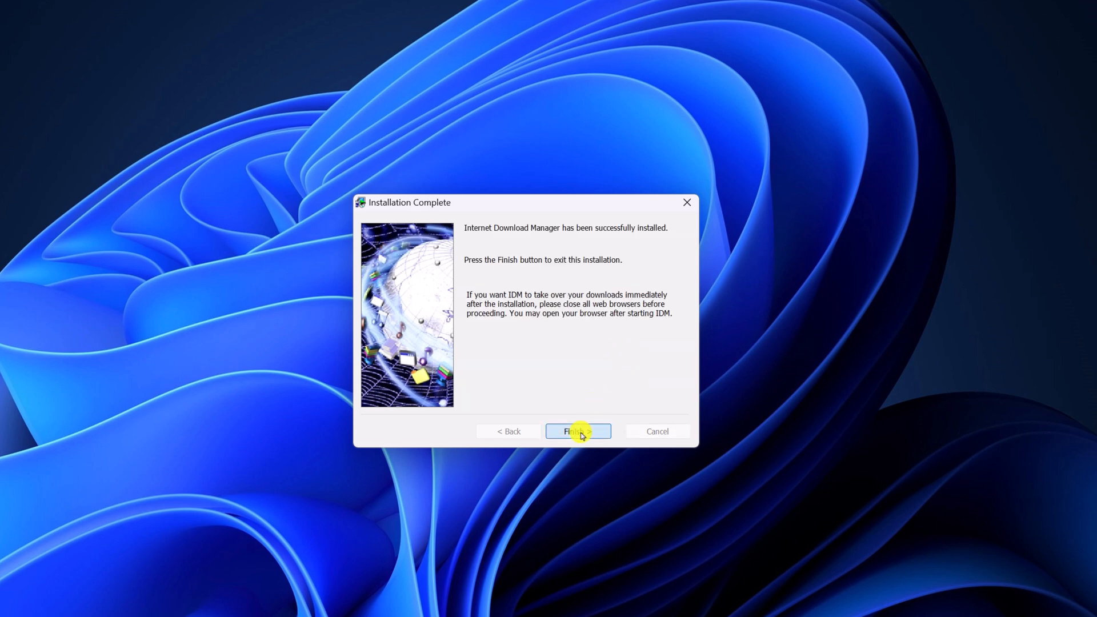
click(578, 431)
text(Inte)
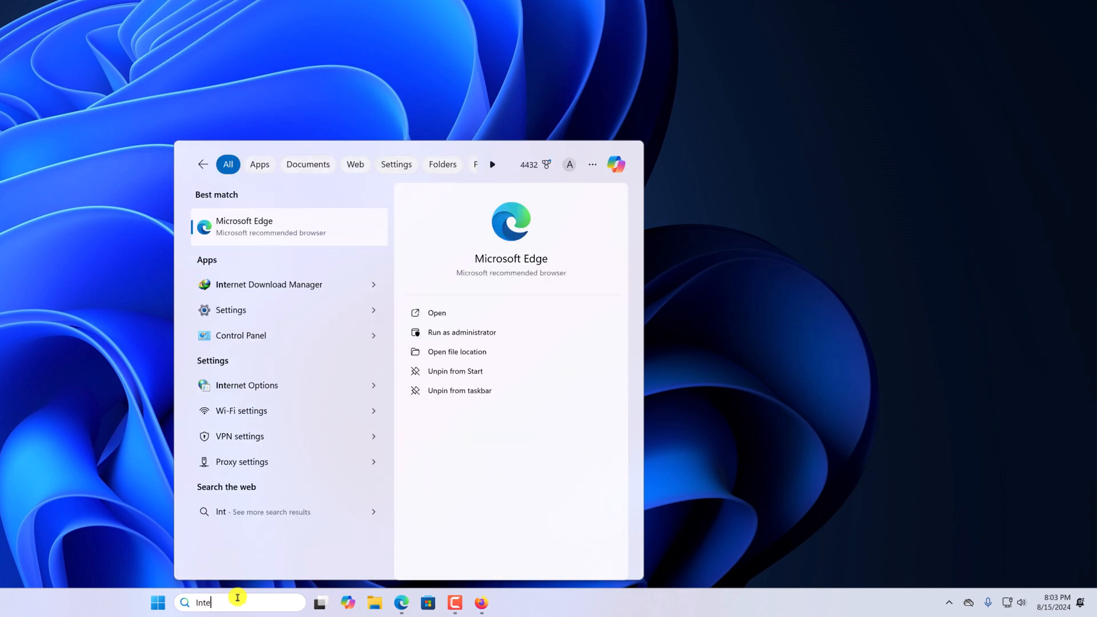
Launch Internet Download Manager 6.42 from Windows Search and dismiss its main window.
click(268, 284)
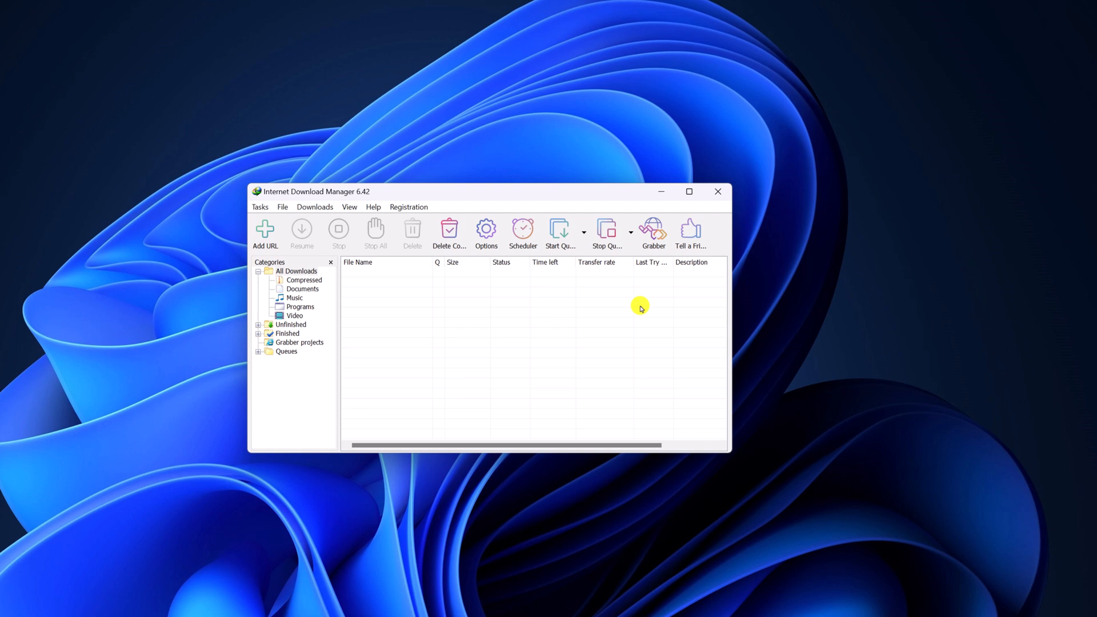
click(718, 191)
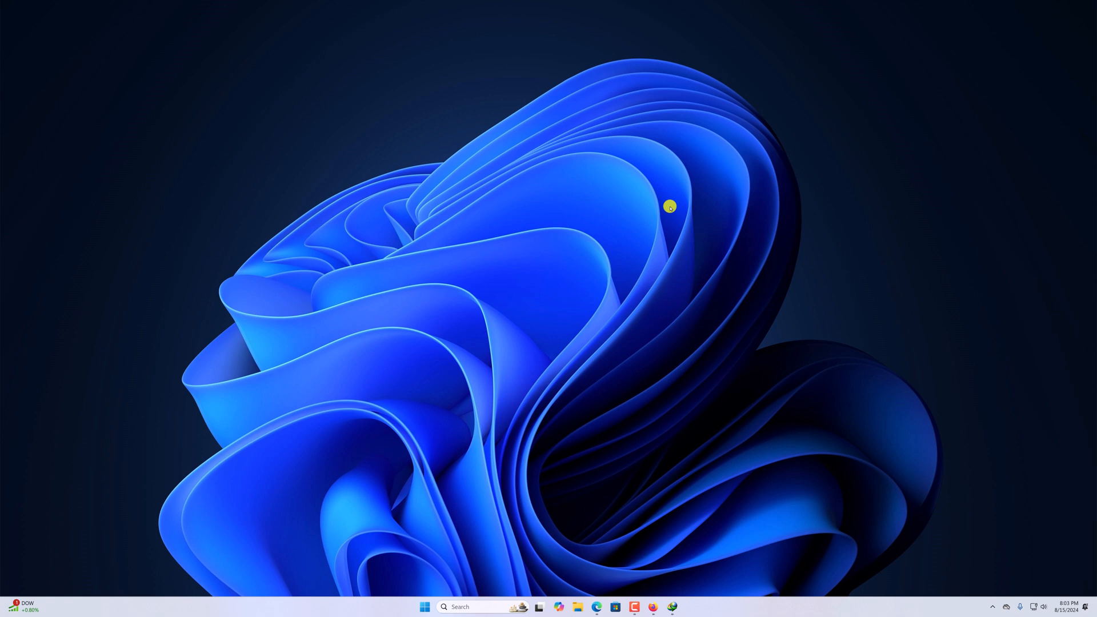